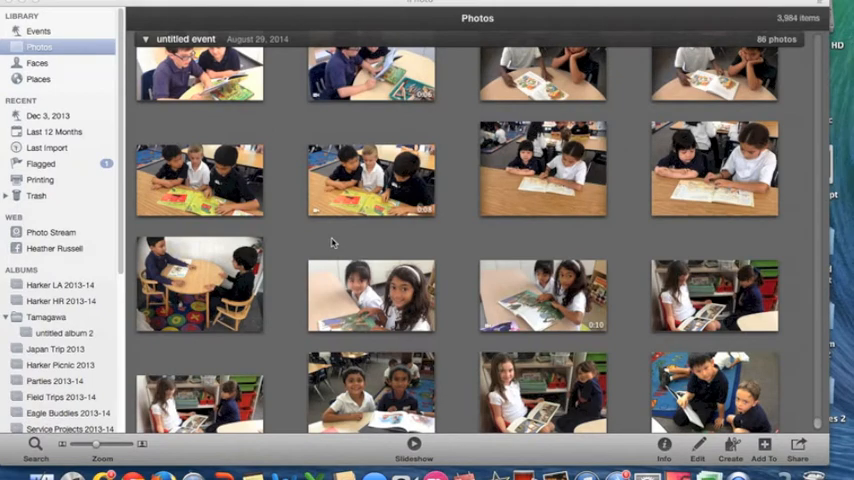
pyautogui.moveTo(280, 260)
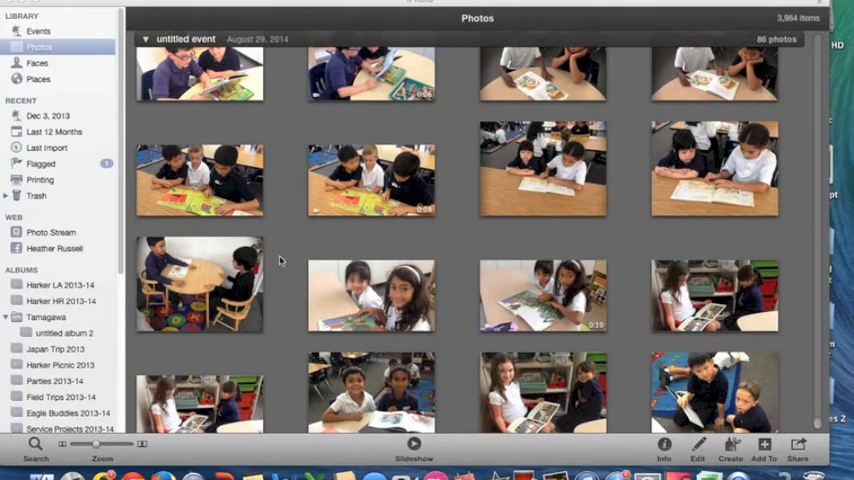
# - Select several classroom photos and choose Photo Stream from the Share options
pyautogui.click(198, 284)
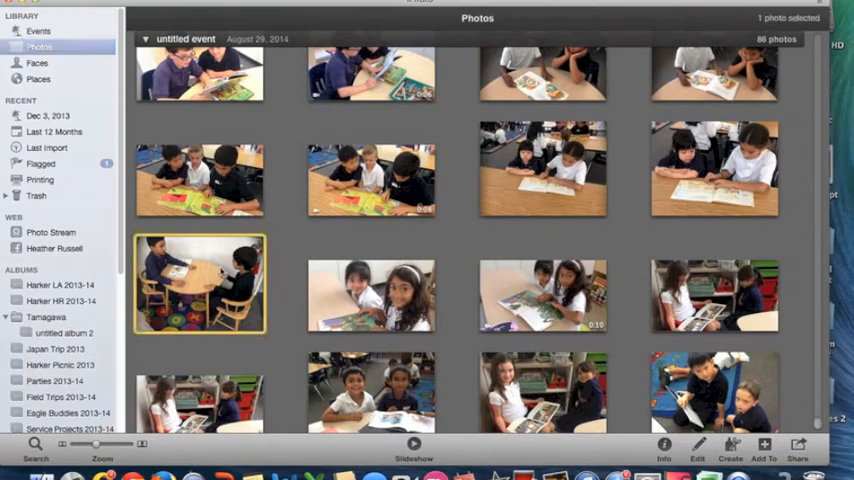
pyautogui.click(372, 180)
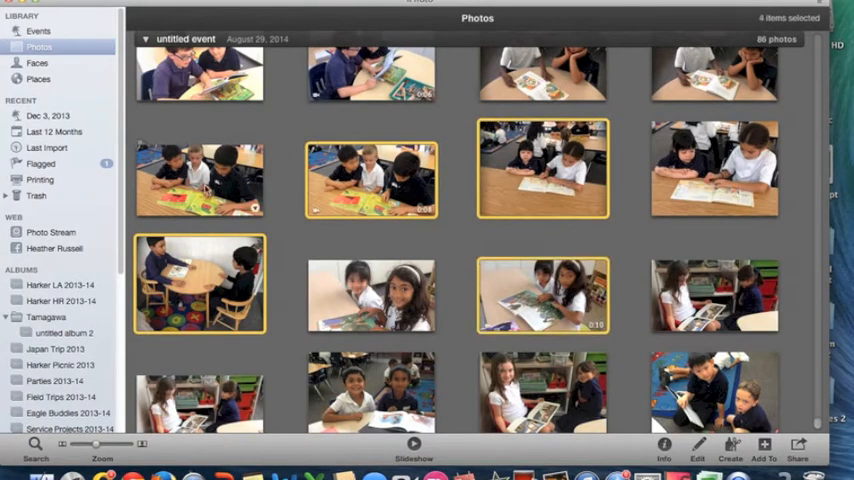
pyautogui.click(38, 32)
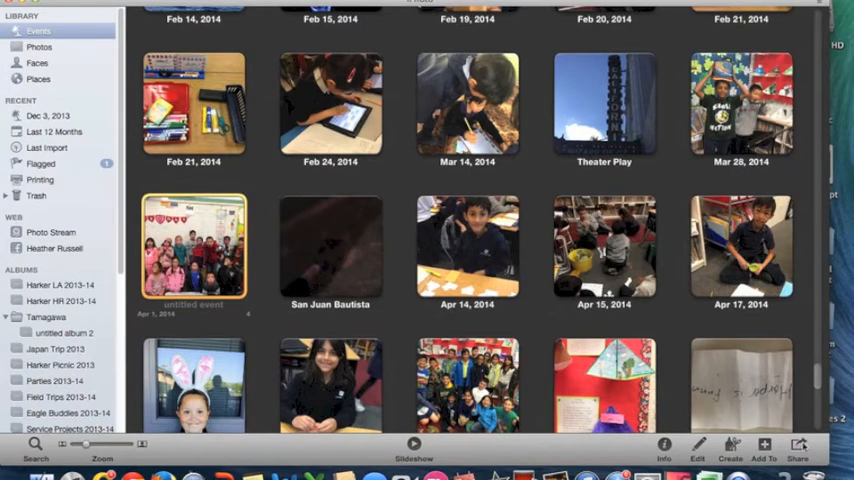
pyautogui.click(796, 448)
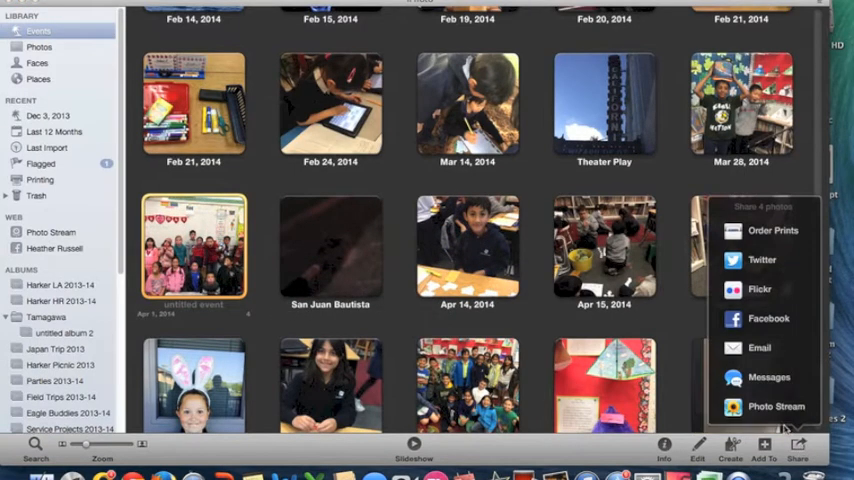
pyautogui.click(776, 406)
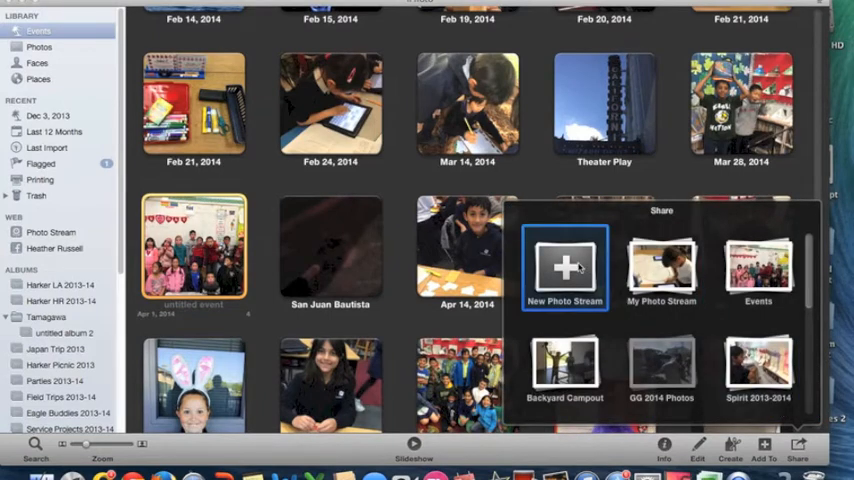
pyautogui.click(564, 268)
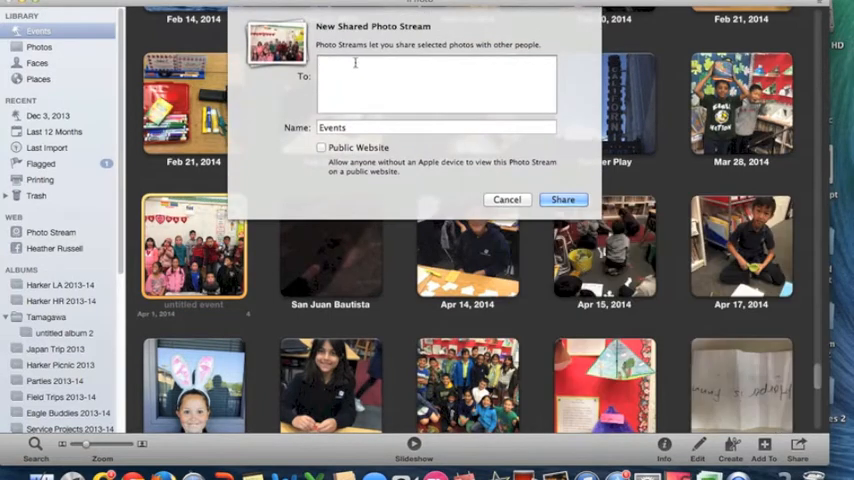
pyautogui.write('h')
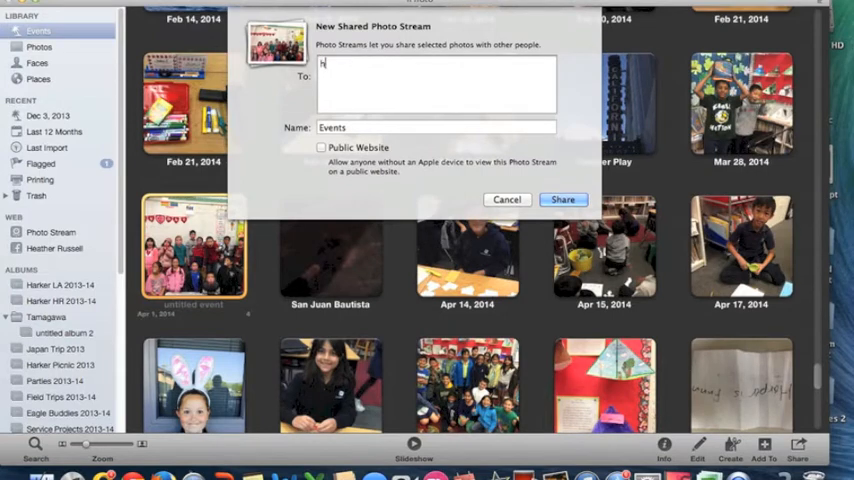
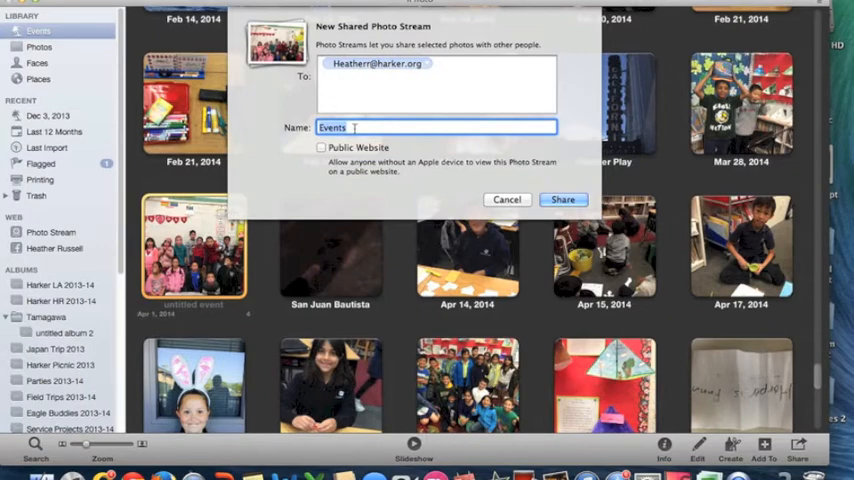
pyautogui.write('Valentines')
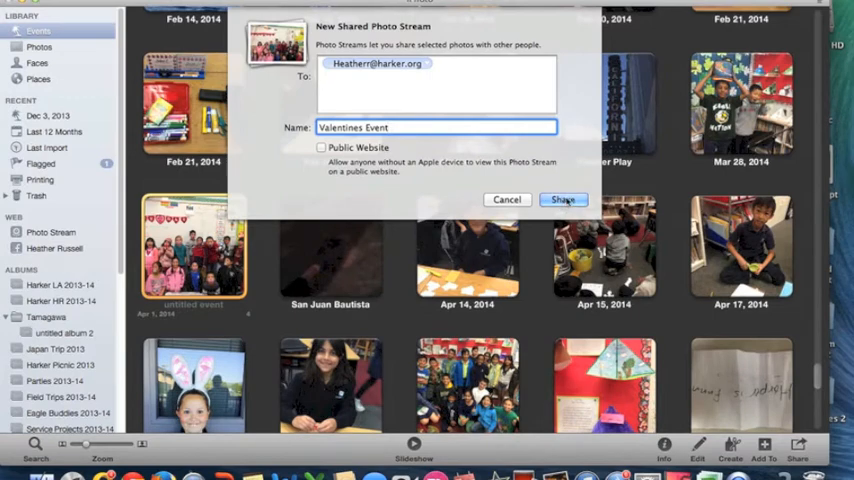
pyautogui.click(564, 200)
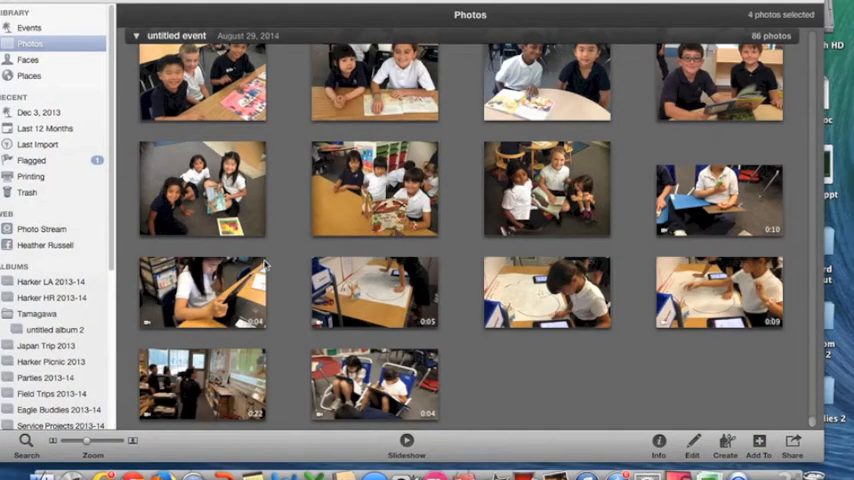
pyautogui.moveTo(344, 200)
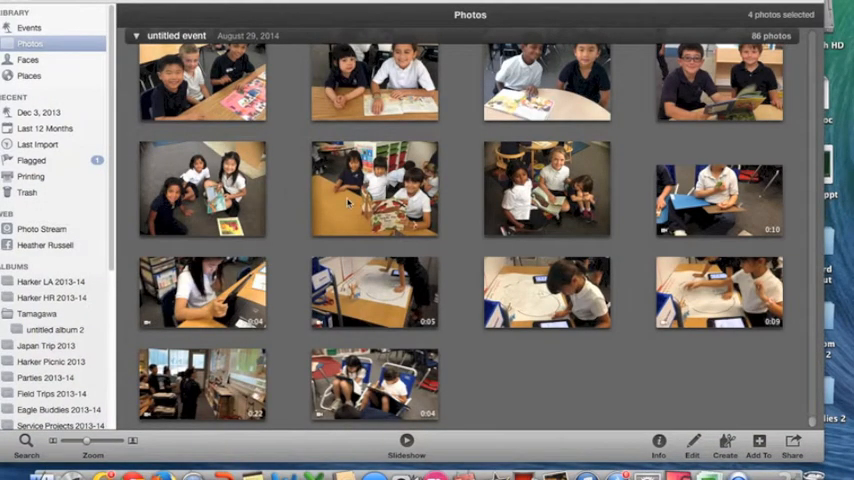
# - Select three classroom photos in the Photos view
pyautogui.click(374, 188)
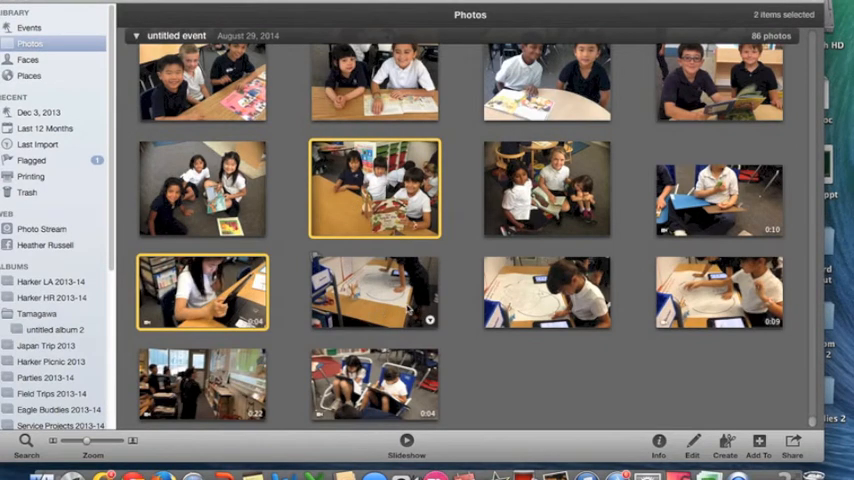
pyautogui.click(372, 292)
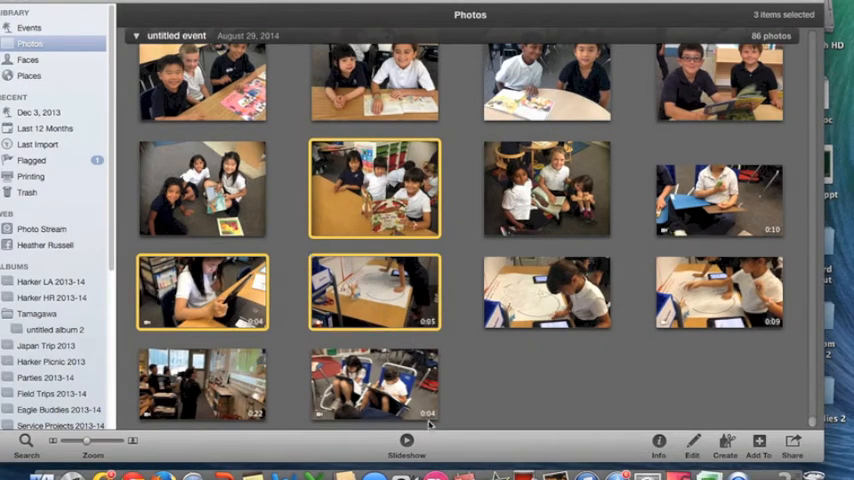
pyautogui.moveTo(432, 436)
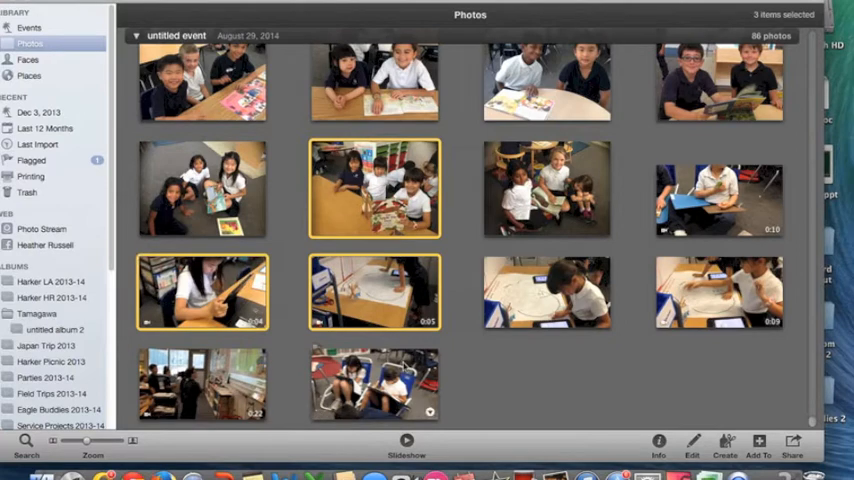
pyautogui.click(374, 384)
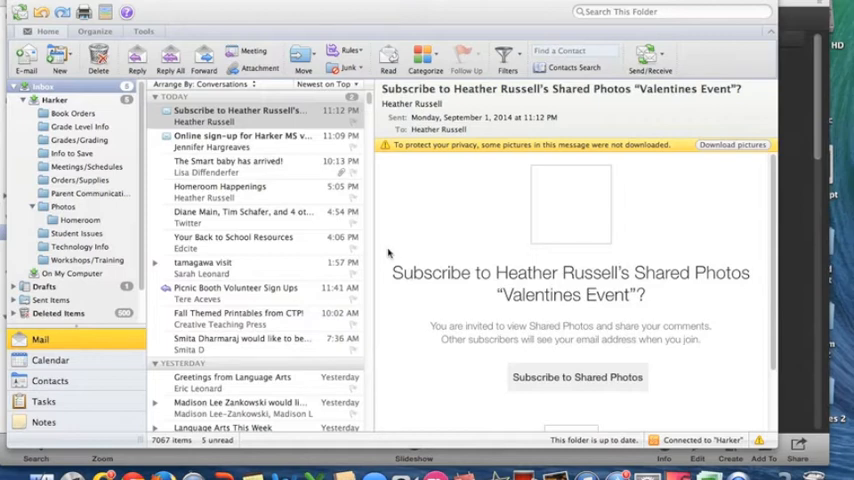
pyautogui.moveTo(486, 290)
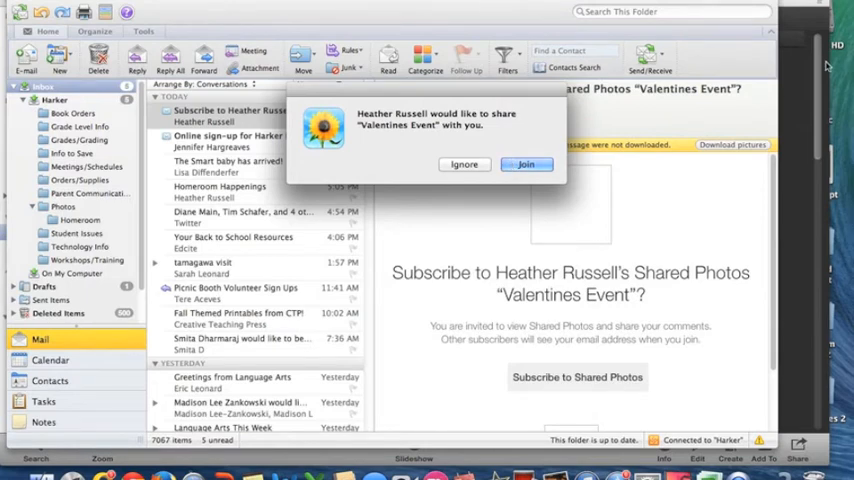
pyautogui.moveTo(464, 164)
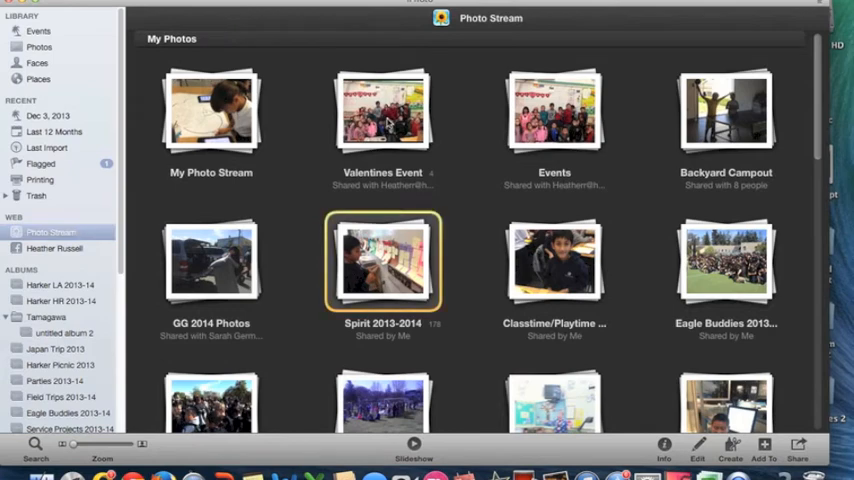
# - Choose the Valentines Event stream from the Photo Stream list
pyautogui.click(382, 110)
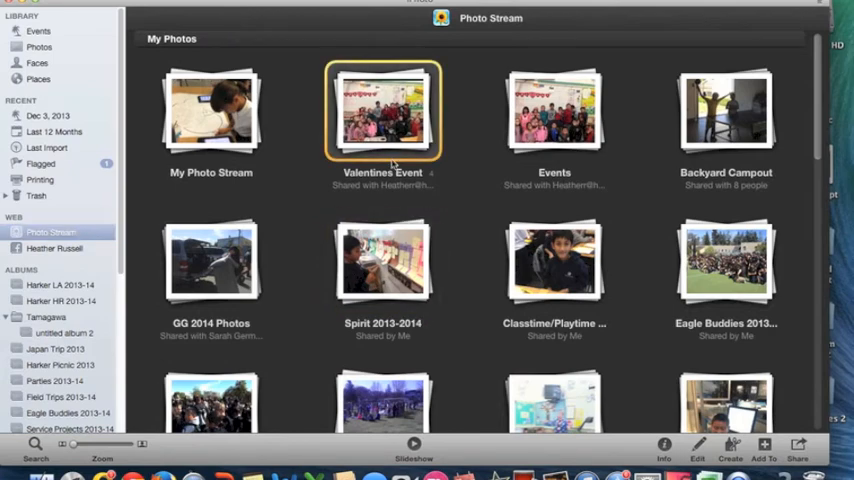
pyautogui.click(530, 216)
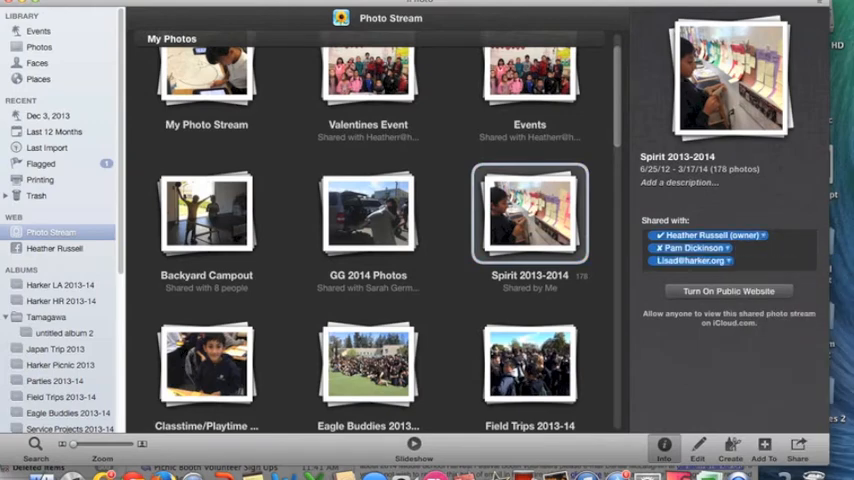
pyautogui.moveTo(748, 386)
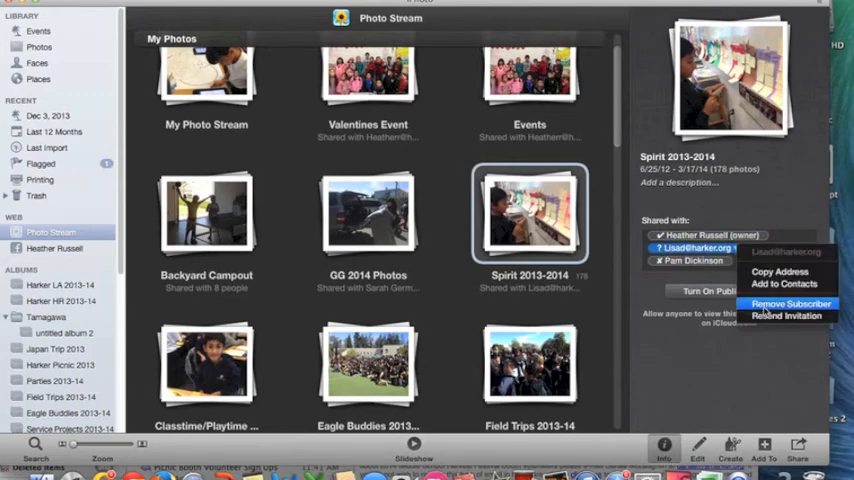
# - Bring up the Remove Subscriber options for a Spirit 2013-2014 subscriber
pyautogui.click(790, 304)
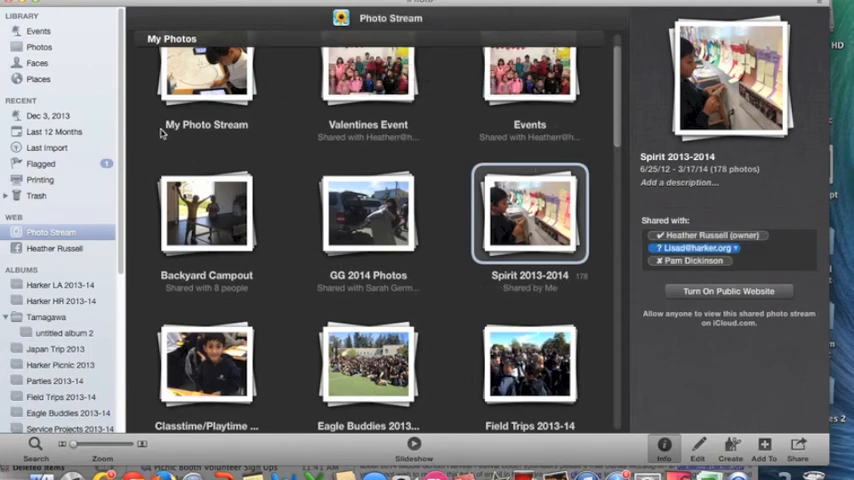
# - Select June 2012 event photos in the library and choose Add To > Photo Stream
pyautogui.click(40, 48)
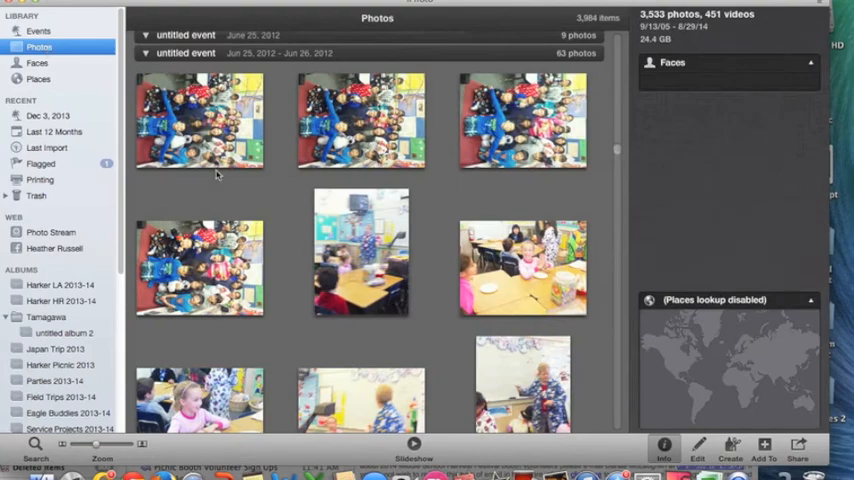
pyautogui.click(200, 120)
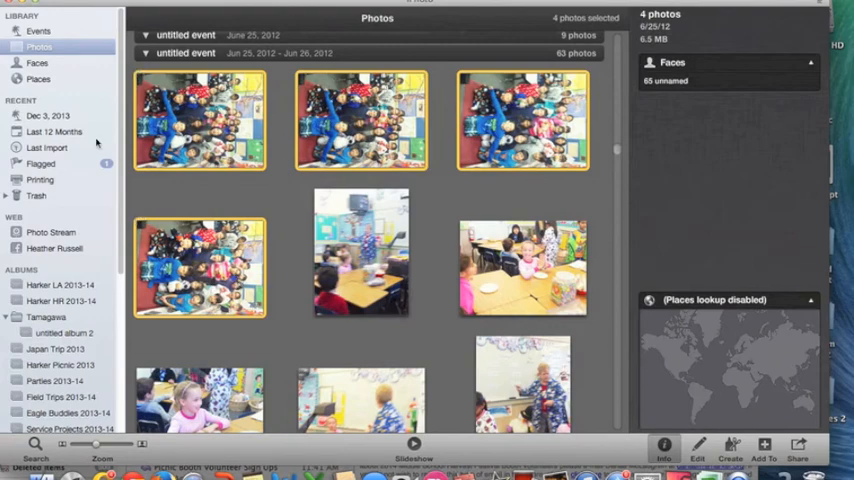
pyautogui.click(764, 450)
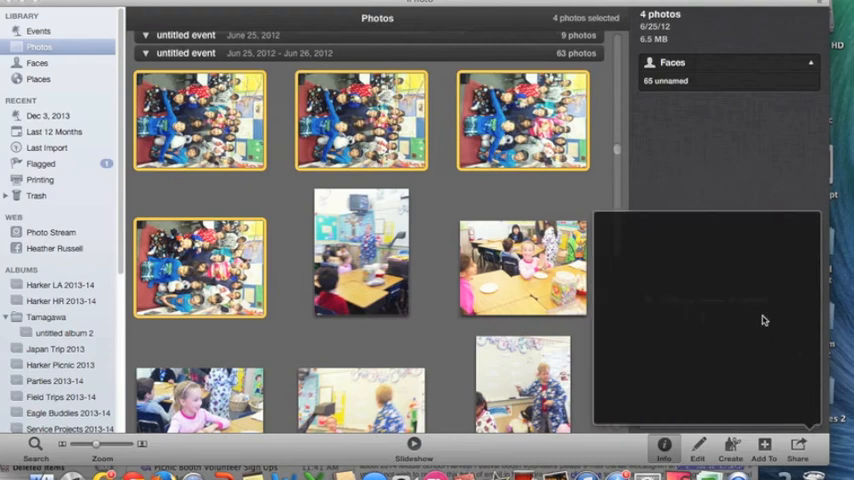
pyautogui.click(764, 448)
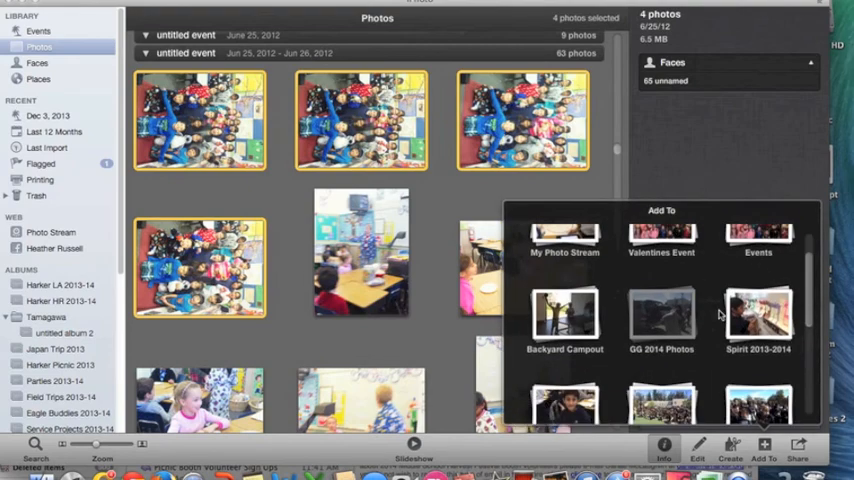